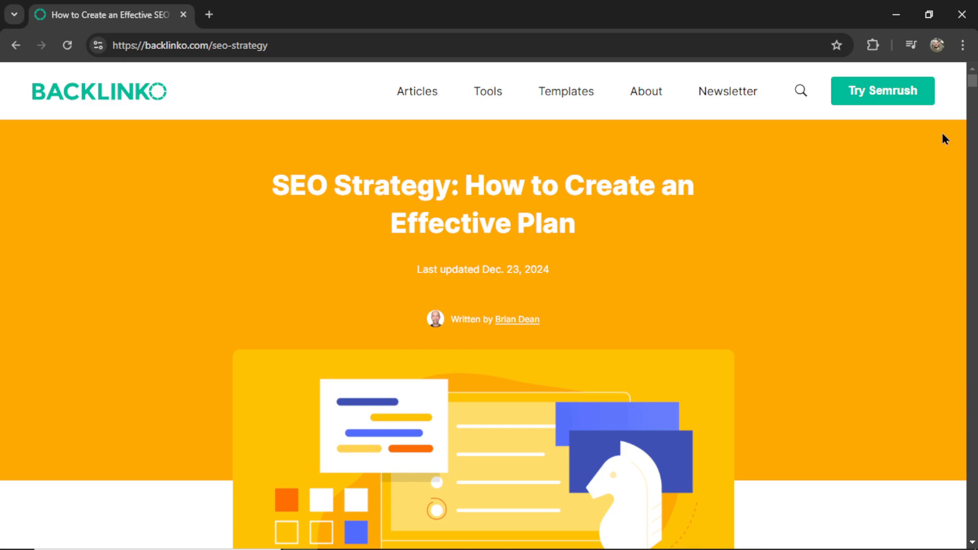
Step: Skim the Backlinko SEO strategy article, then sign in to YourAIAgent's Connections settings
scroll(down, 3)
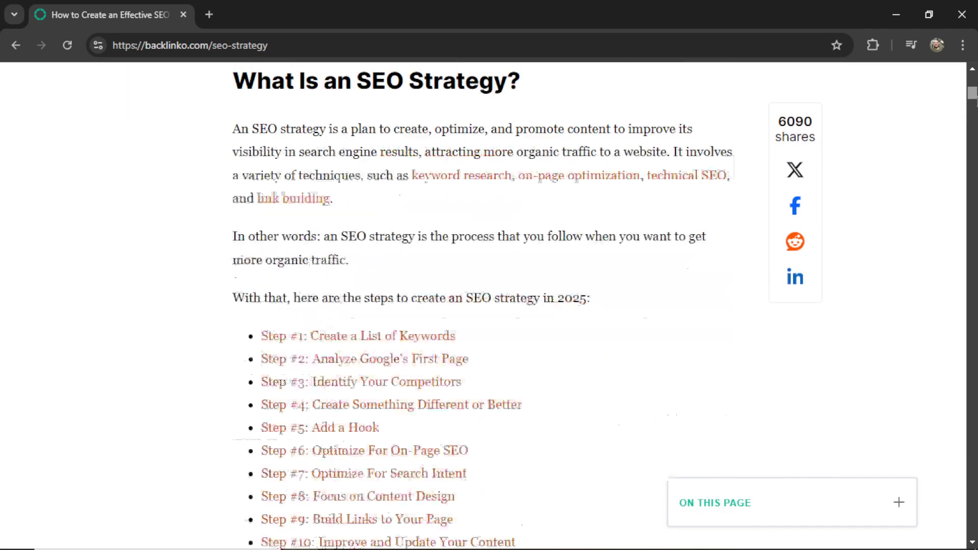
scroll(down, 3)
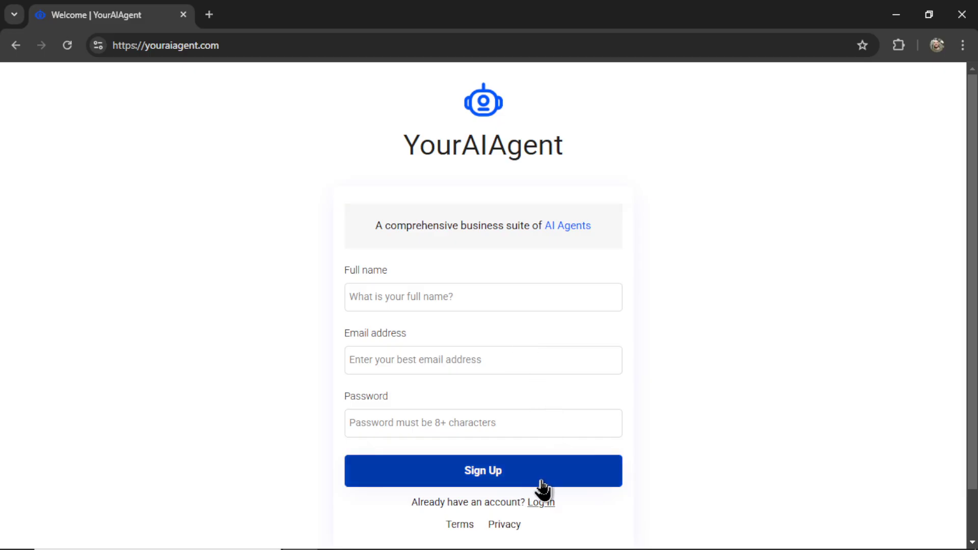
click(483, 471)
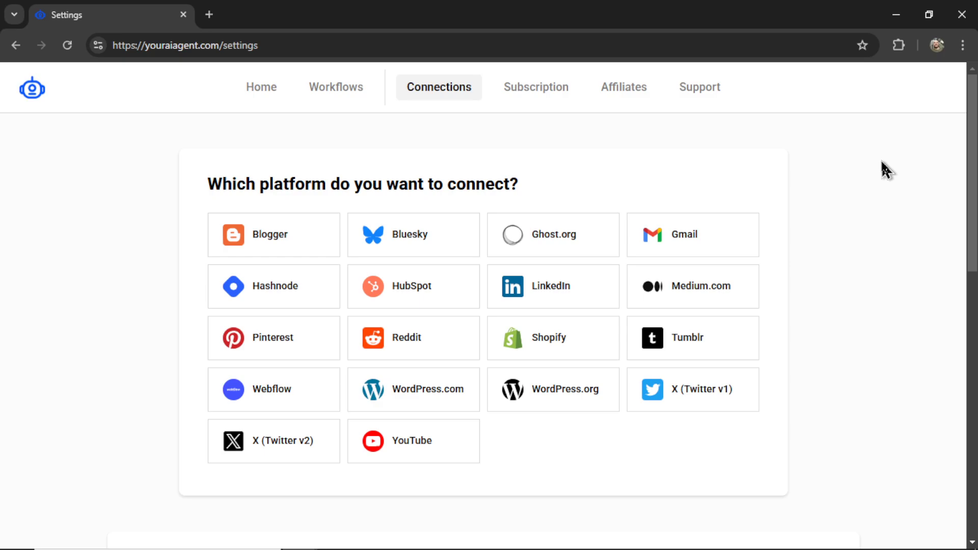
mouse_move(744, 423)
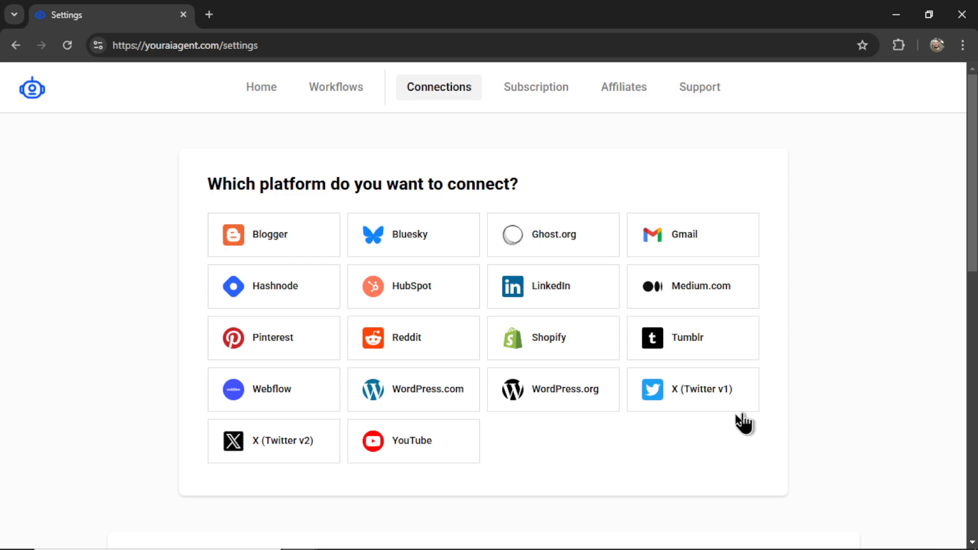
Step: Start a LinkedIn connection, compare Company and Personal, and choose Company page
click(551, 286)
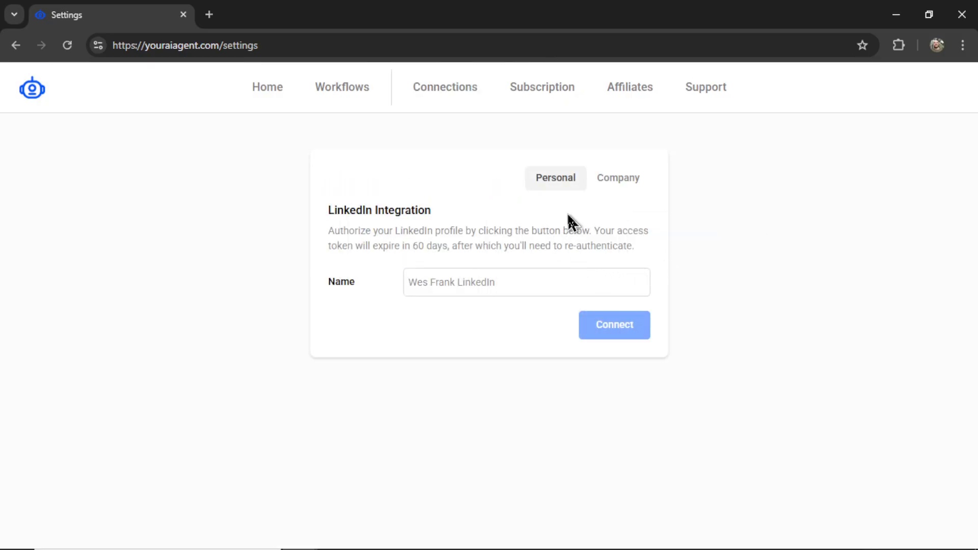
mouse_move(620, 194)
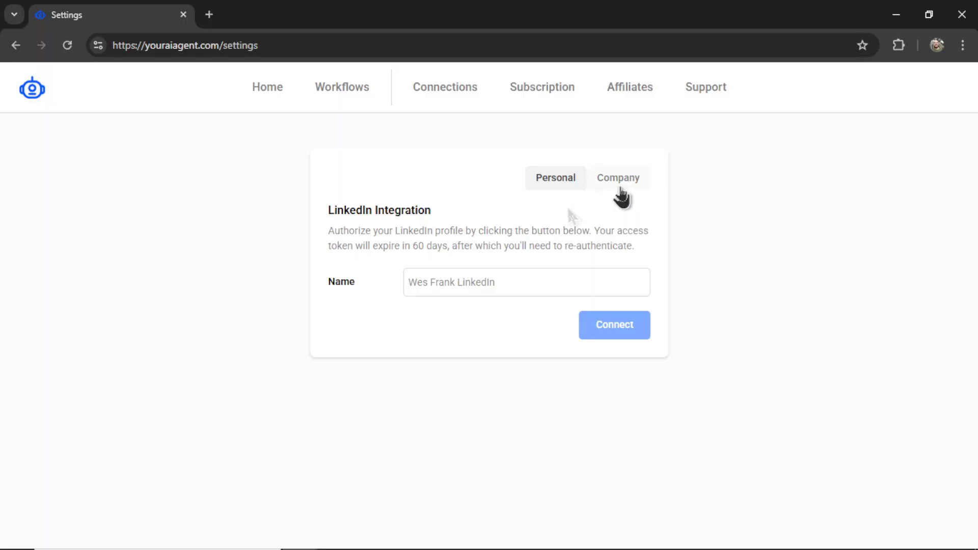
click(617, 178)
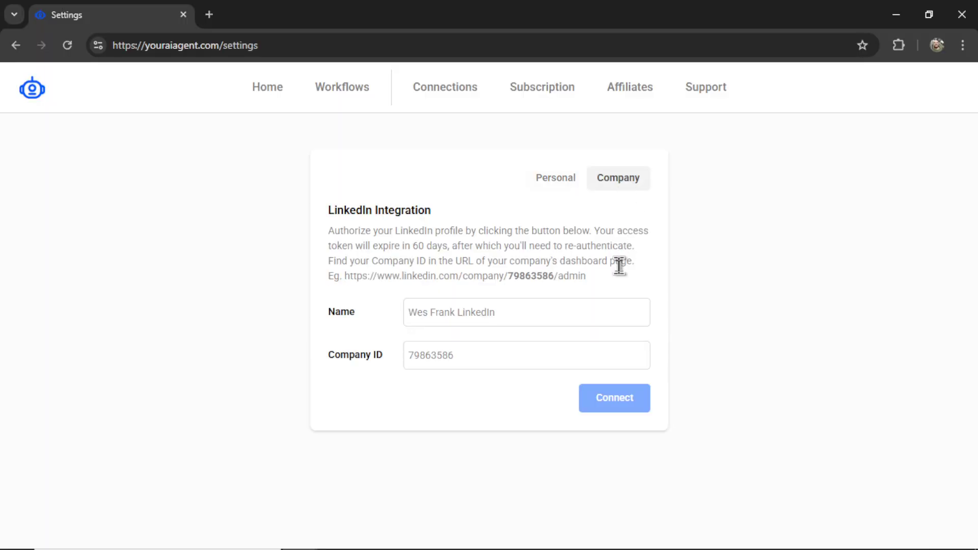
click(554, 178)
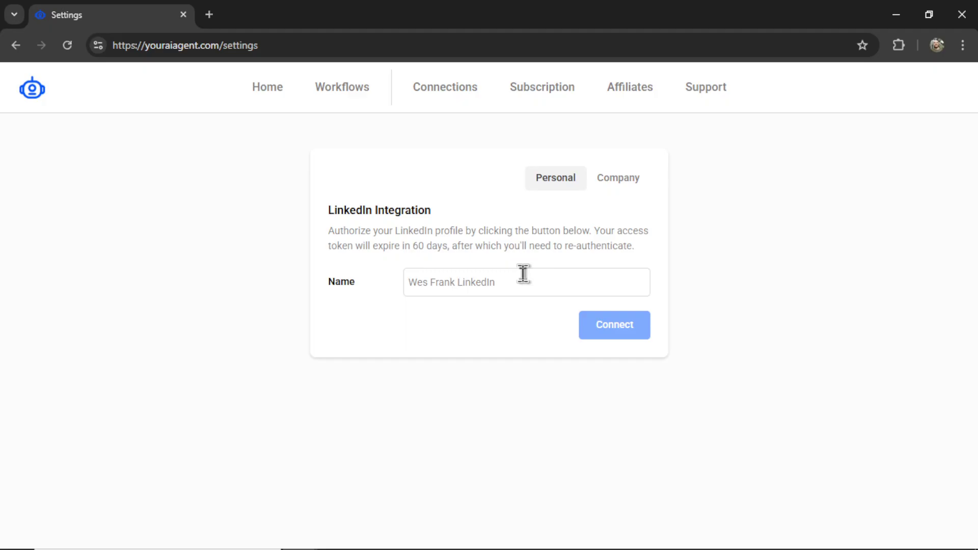
mouse_move(520, 276)
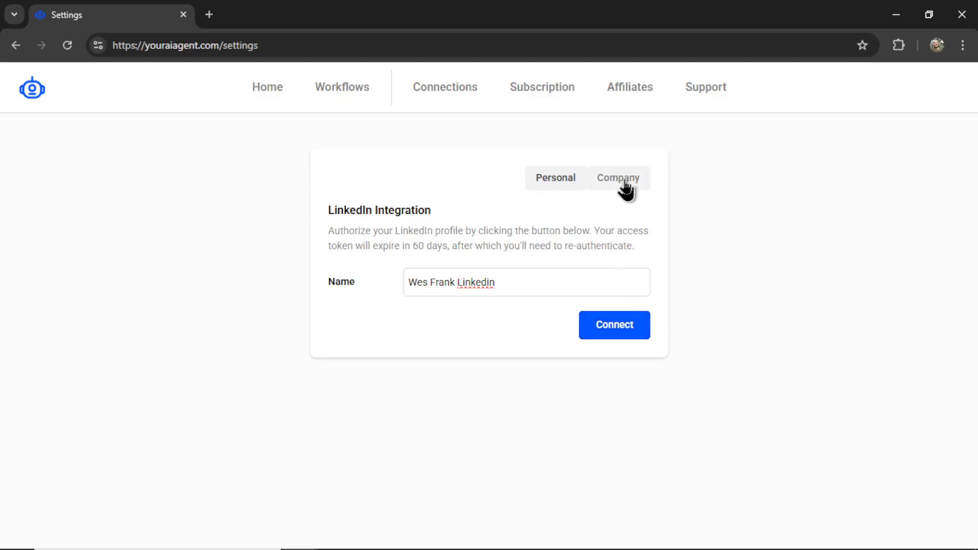
click(617, 178)
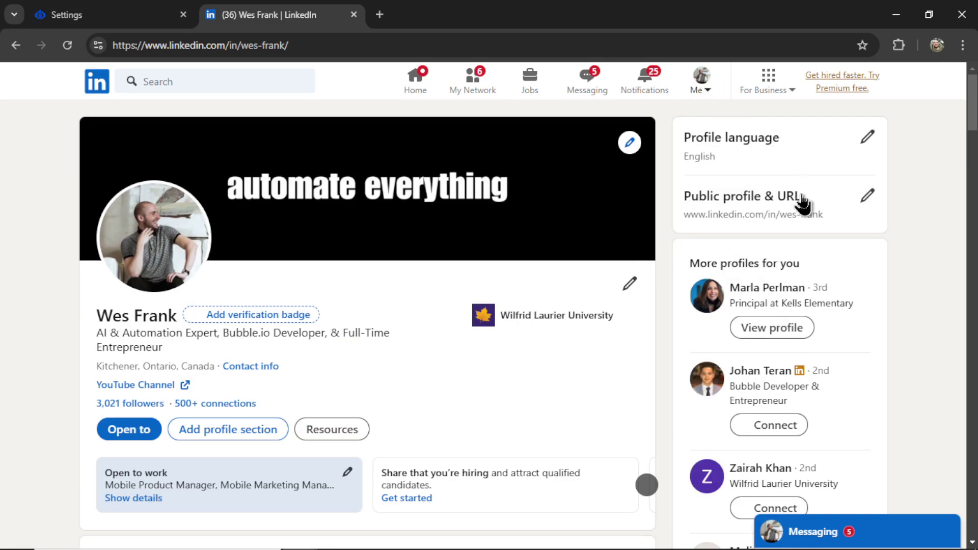
Step: Open the Userwish company page admin dashboard from LinkedIn's Me menu
click(700, 80)
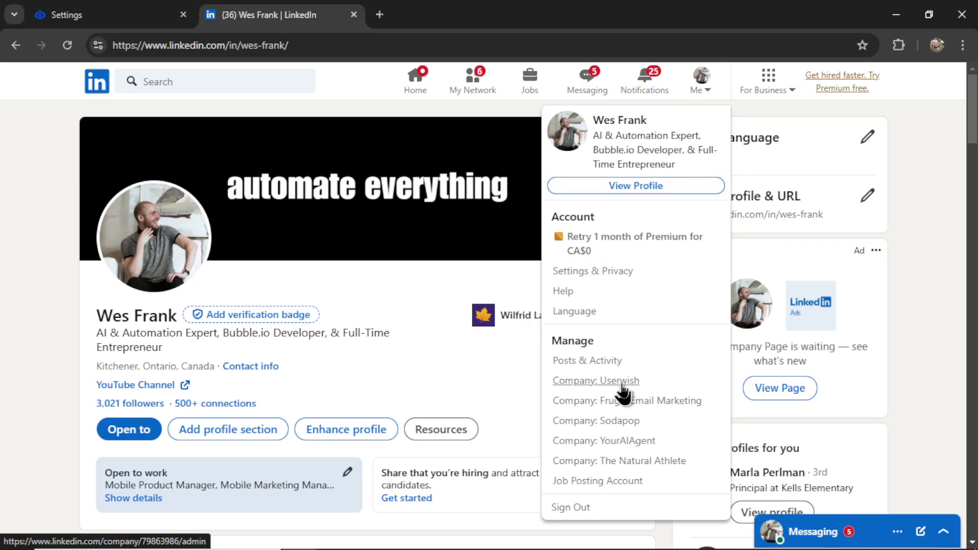
click(594, 380)
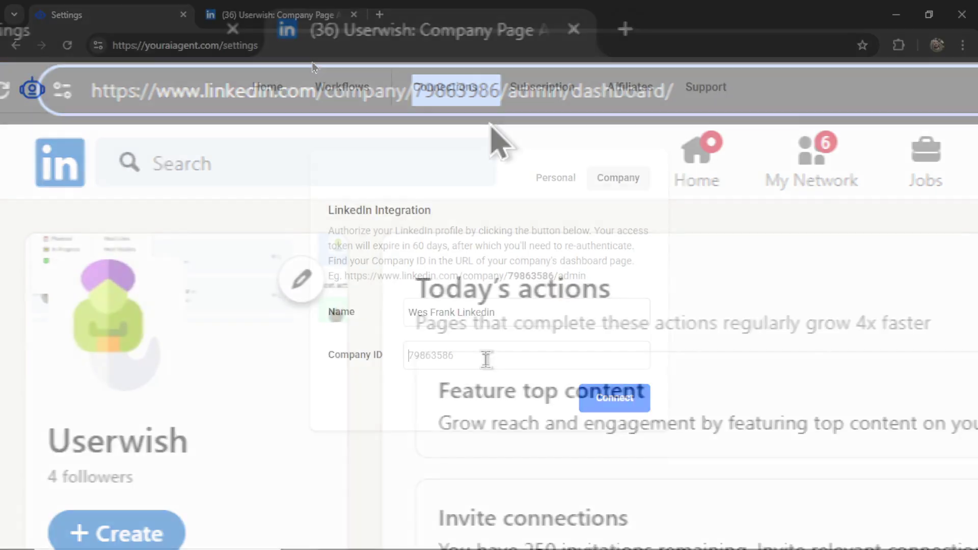
Step: Connect the LinkedIn company page using ID 79863986 and acknowledge the confirmation
text(79863986)
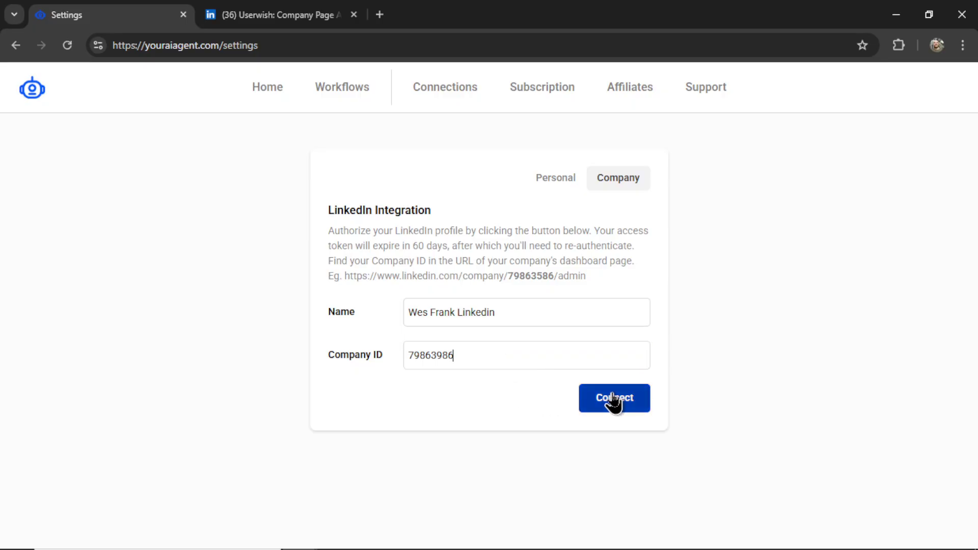
click(613, 397)
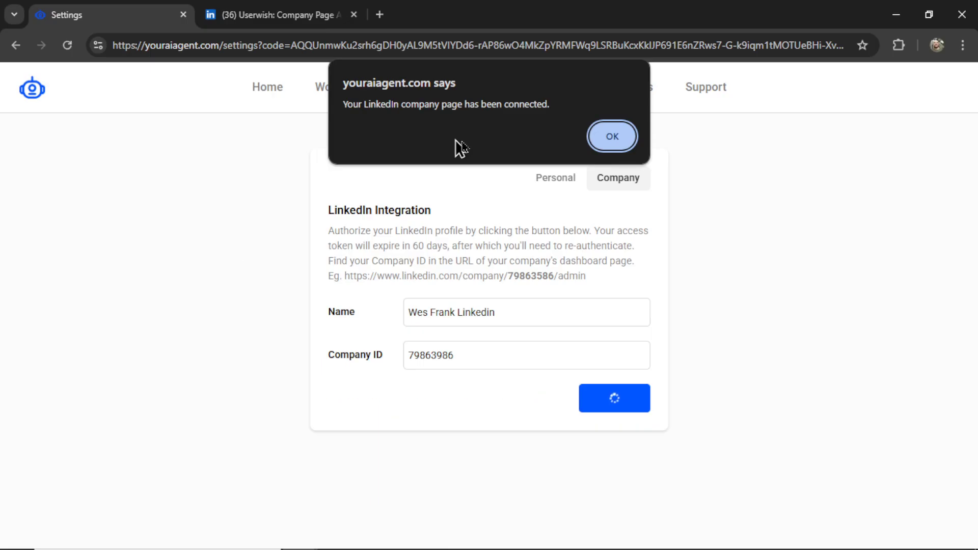
click(611, 136)
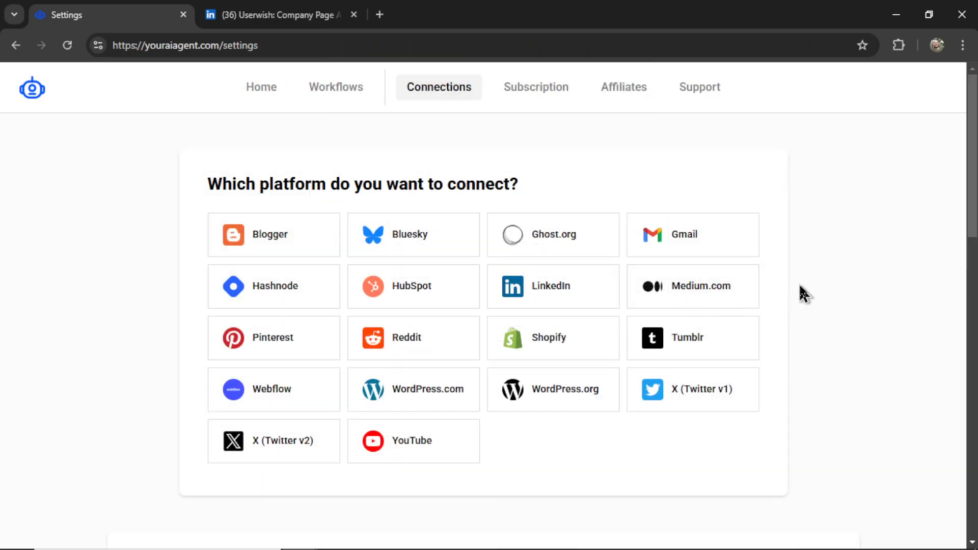
Step: Review the new Userwish LinkedIn connection in the connections table
scroll(down, 3)
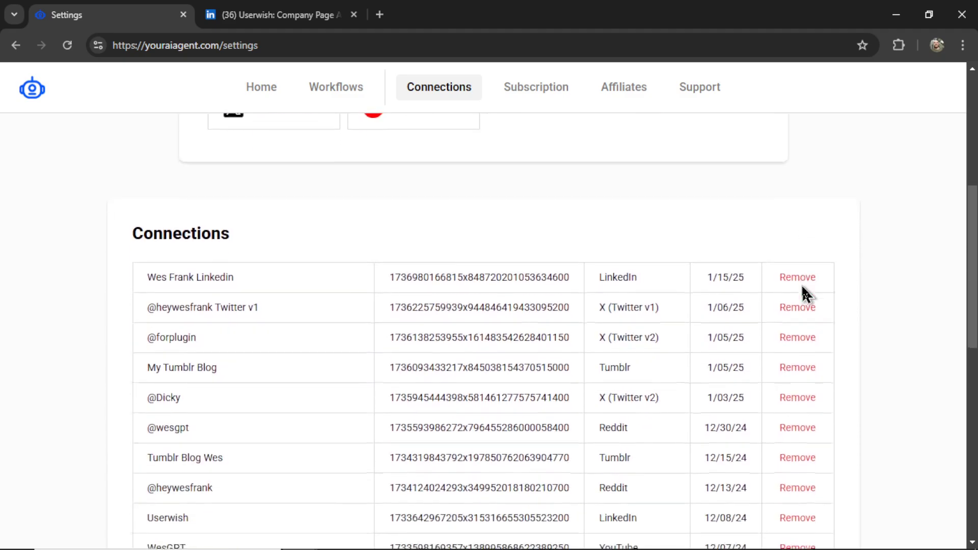
double_click(189, 229)
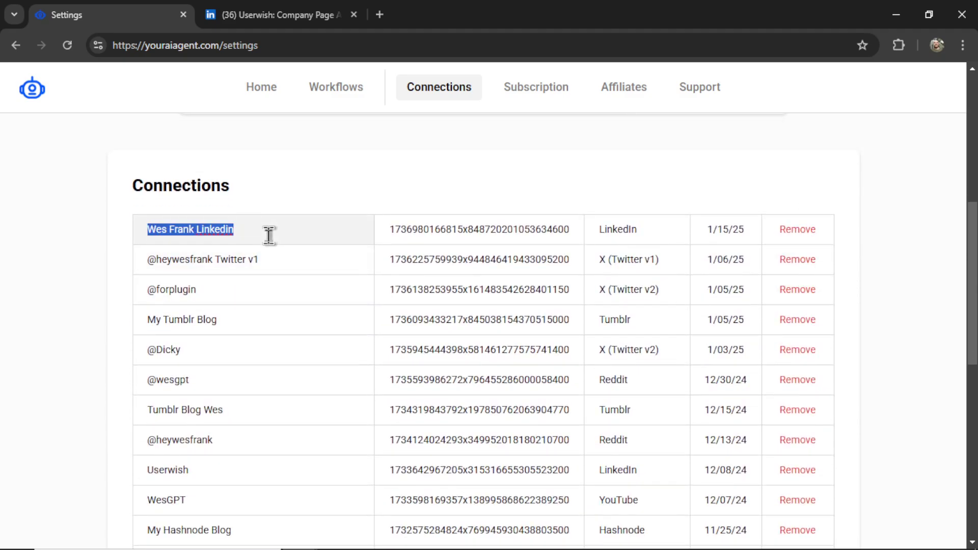
text(Userwish)
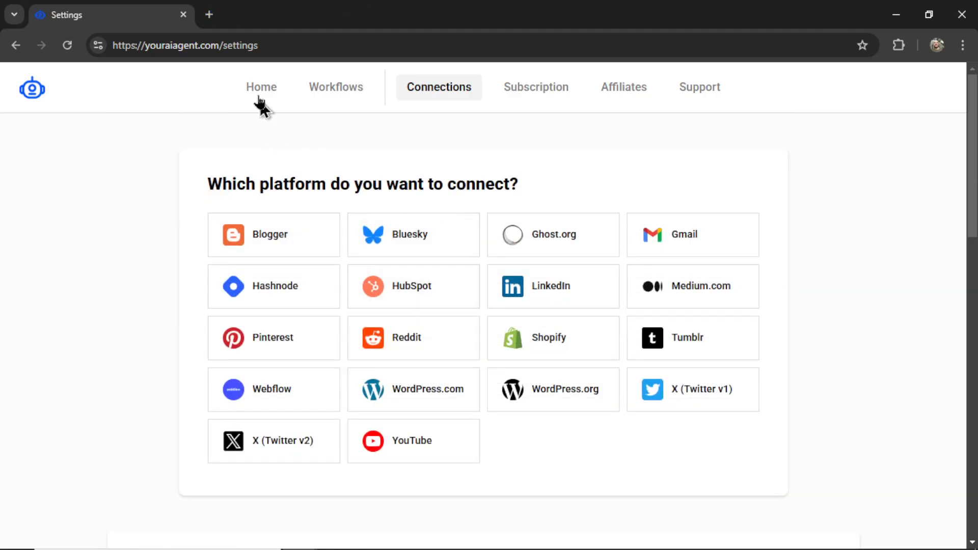
Step: Start the URL to LinkedIn Post task from the Home task catalogue
click(262, 87)
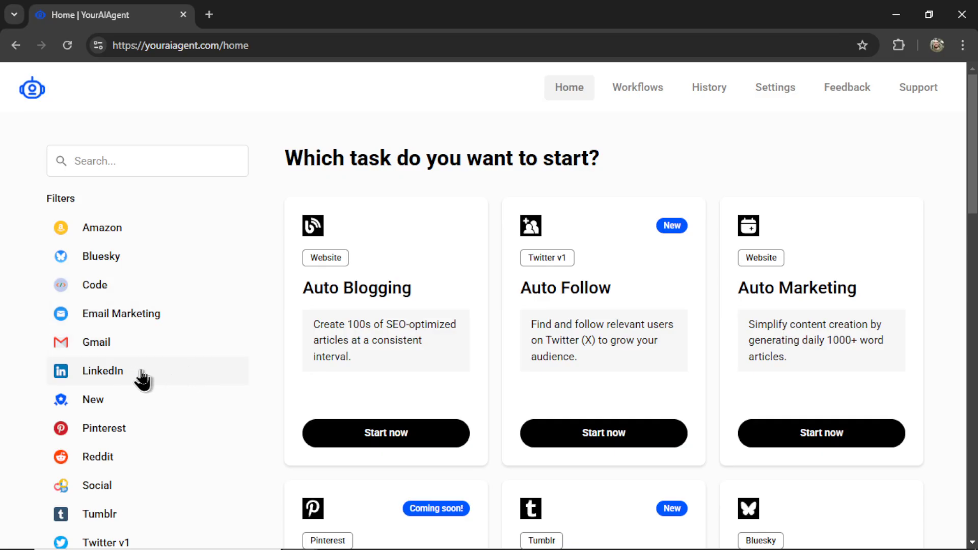
scroll(down, 3)
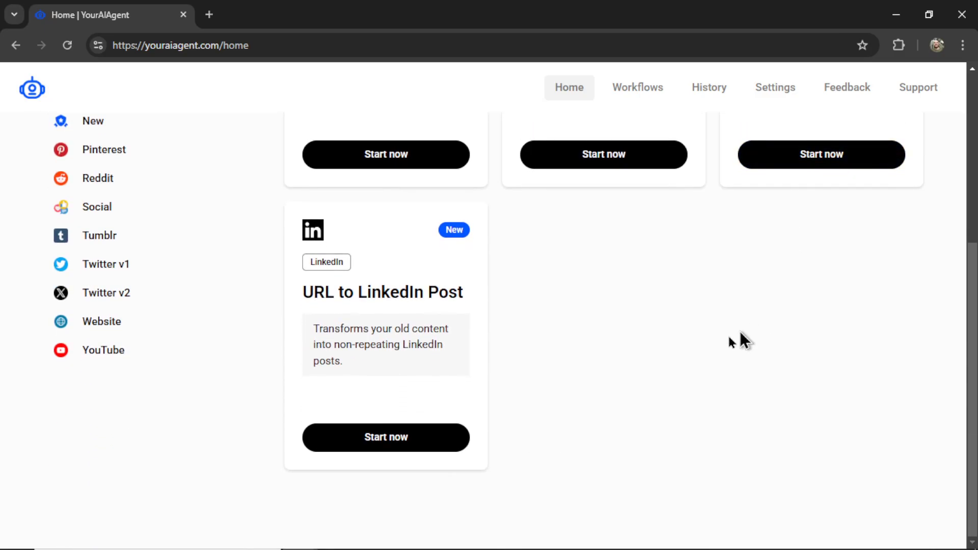
mouse_move(483, 342)
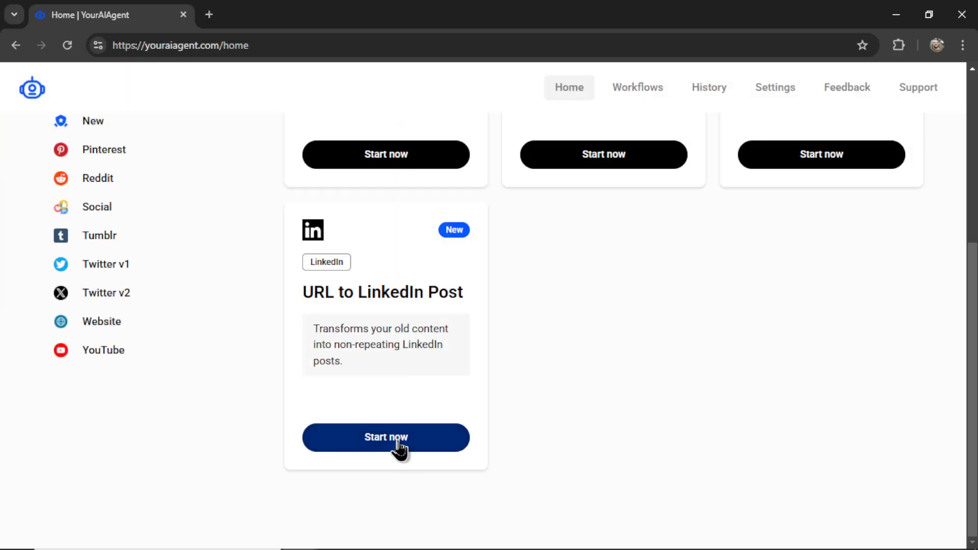
click(386, 436)
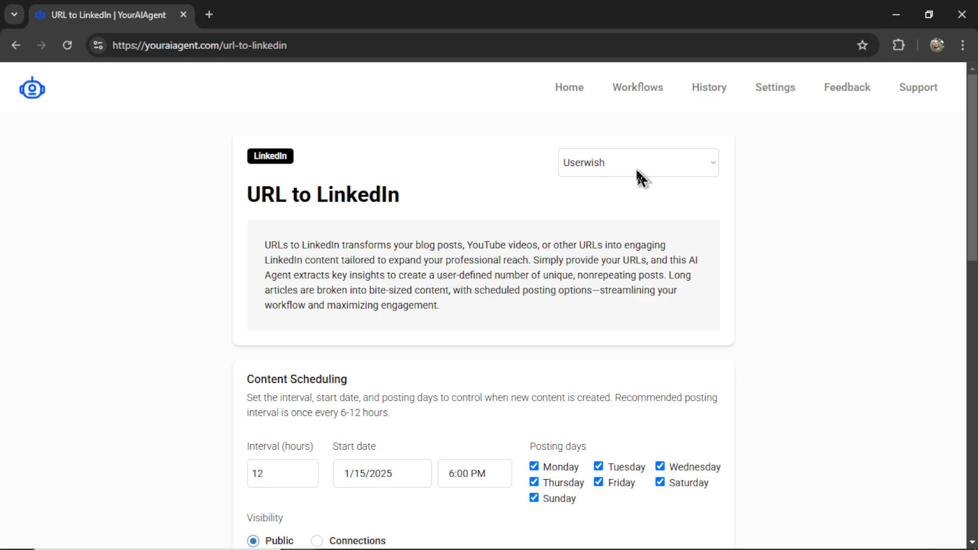
Step: Keep the 12-hour posting interval and turn off Saturday and Sunday
scroll(down, 3)
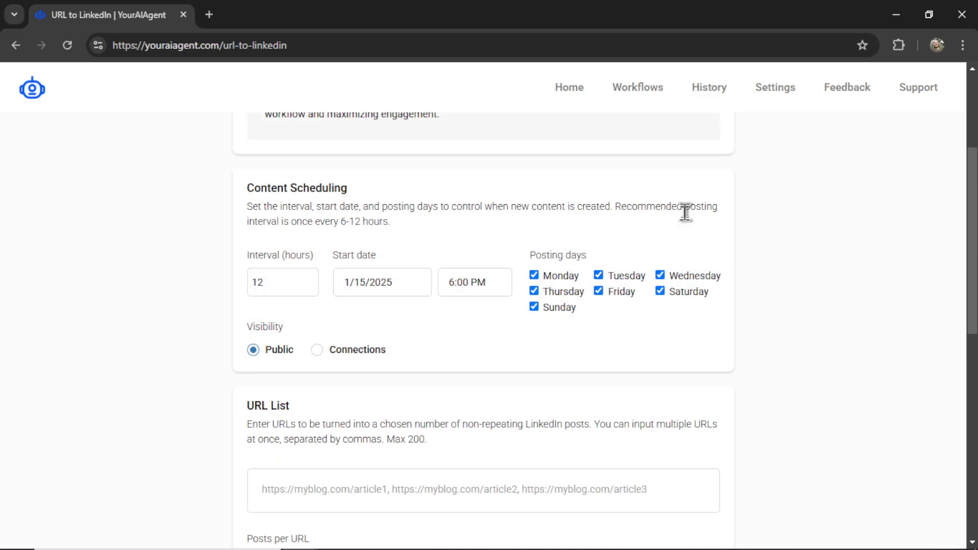
mouse_move(659, 228)
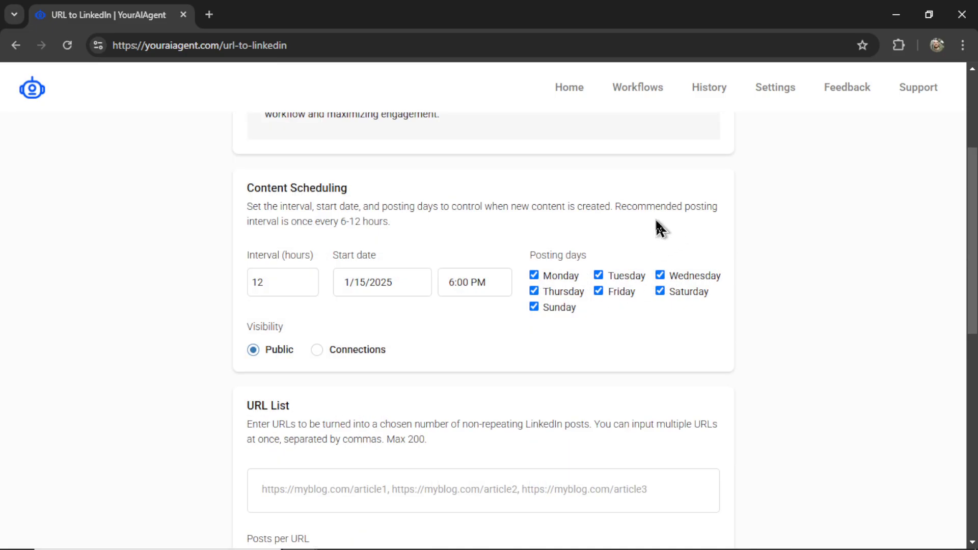
click(282, 282)
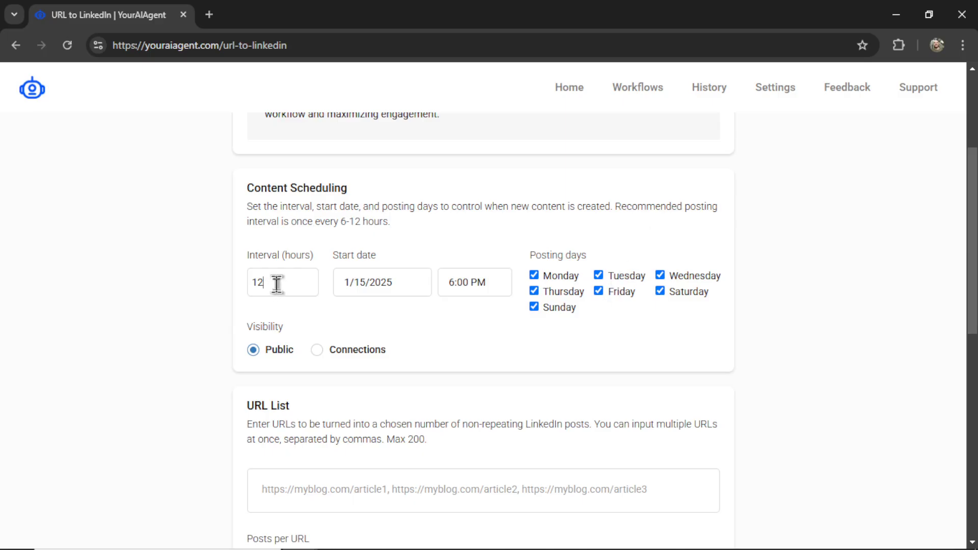
mouse_move(627, 360)
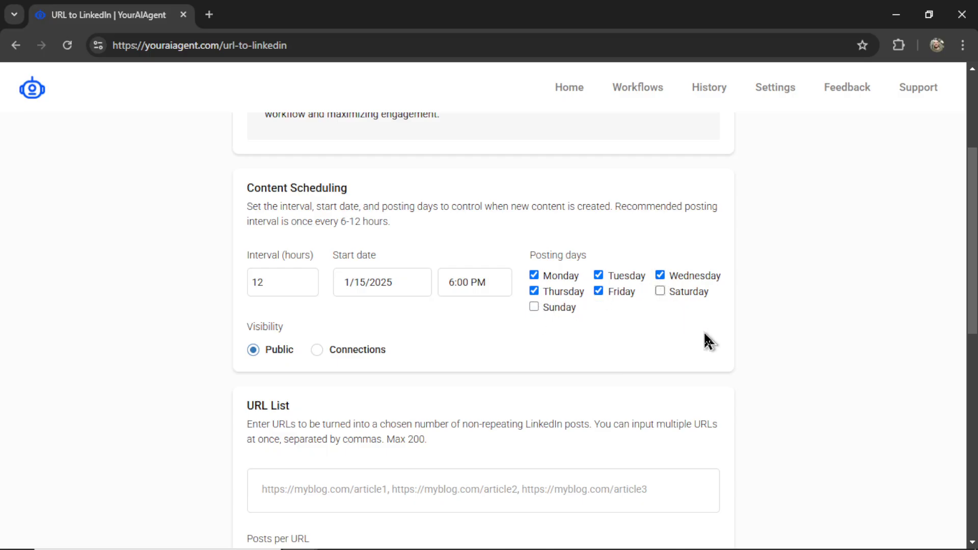
mouse_move(699, 342)
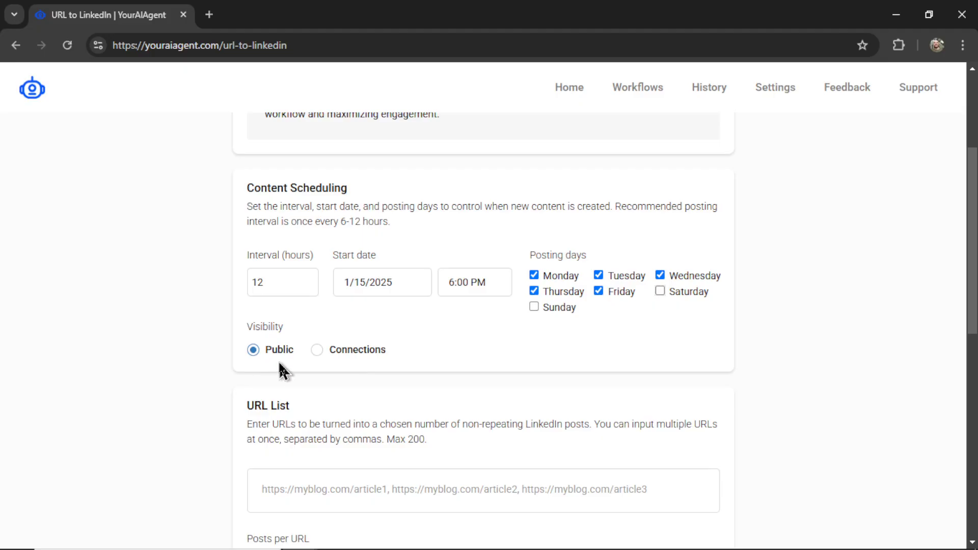
scroll(down, 3)
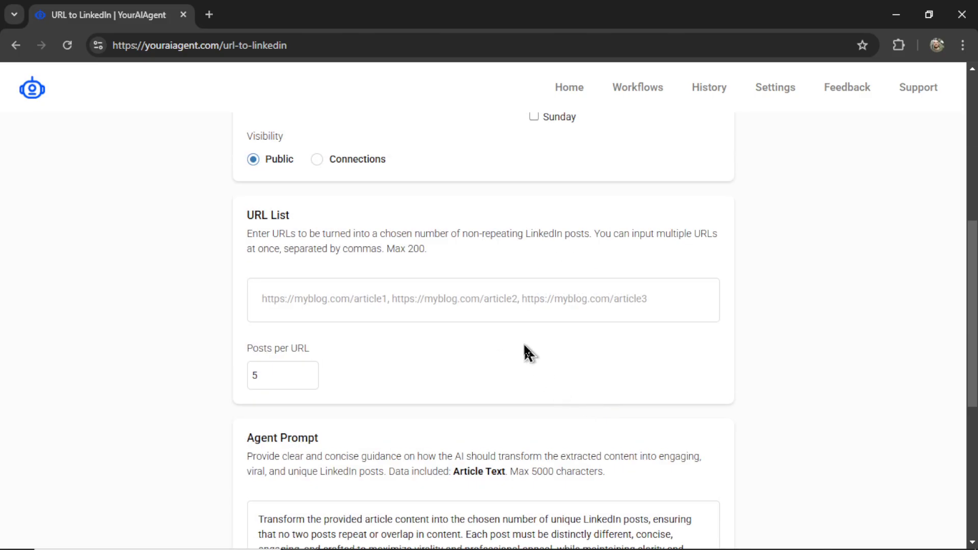
mouse_move(348, 402)
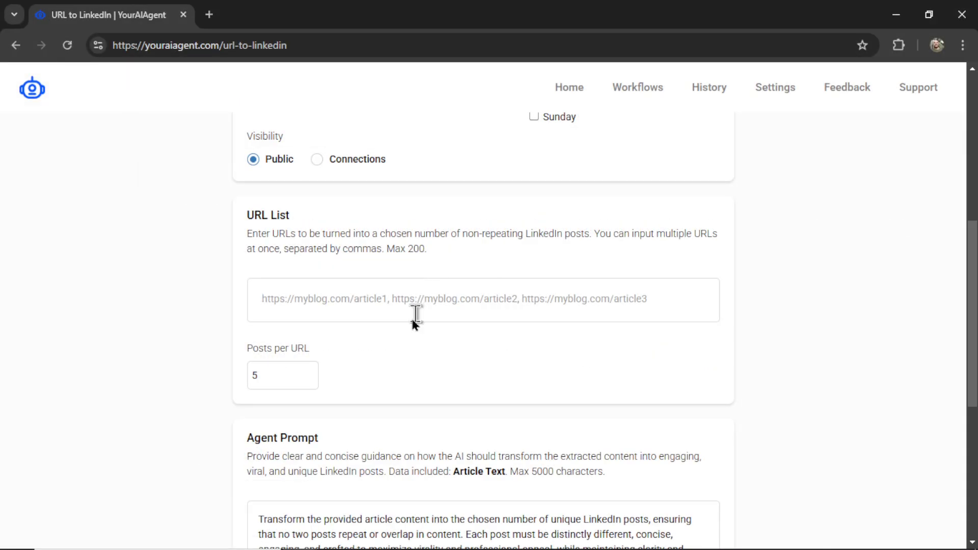
mouse_move(435, 306)
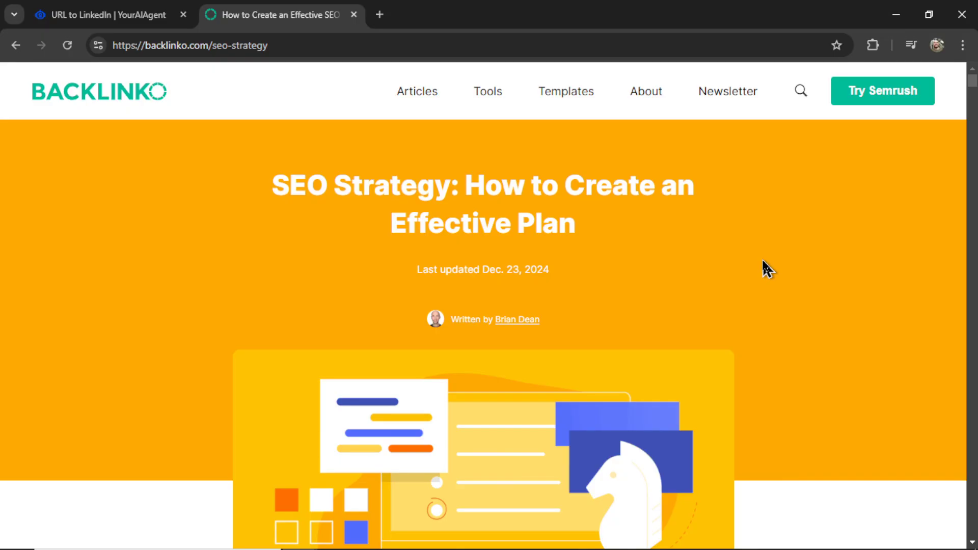
Step: Add the Backlinko seo-strategy and seo-competitor-analysis URLs to the URL List
click(190, 44)
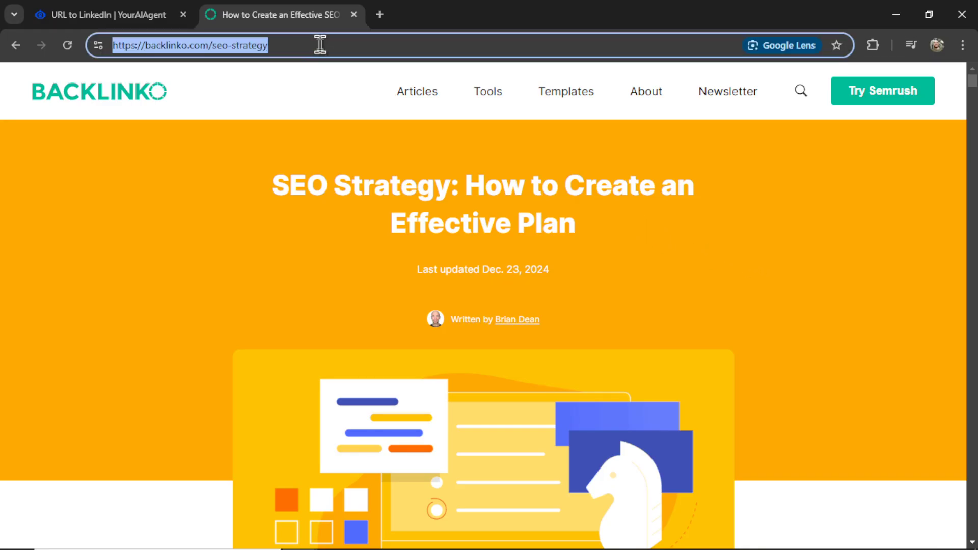
click(100, 14)
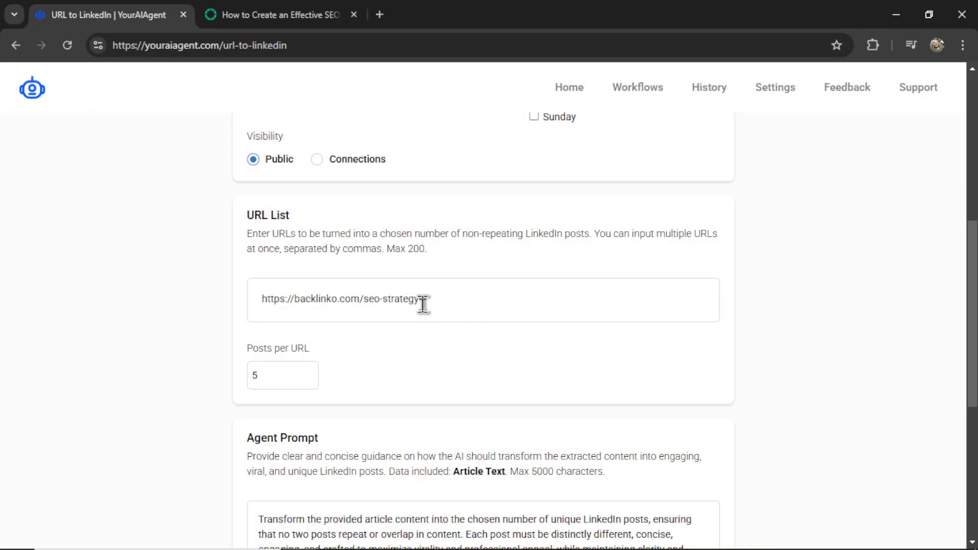
click(281, 15)
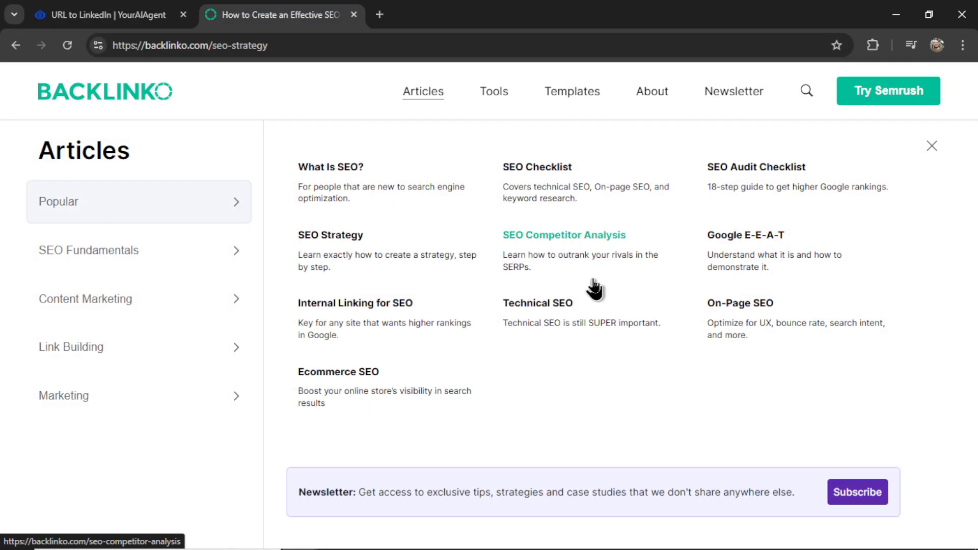
mouse_move(608, 264)
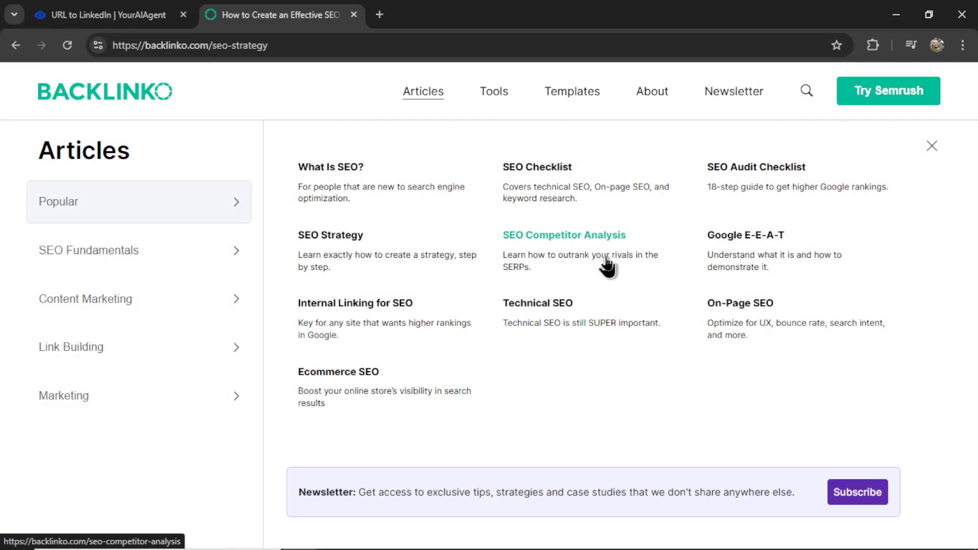
click(564, 235)
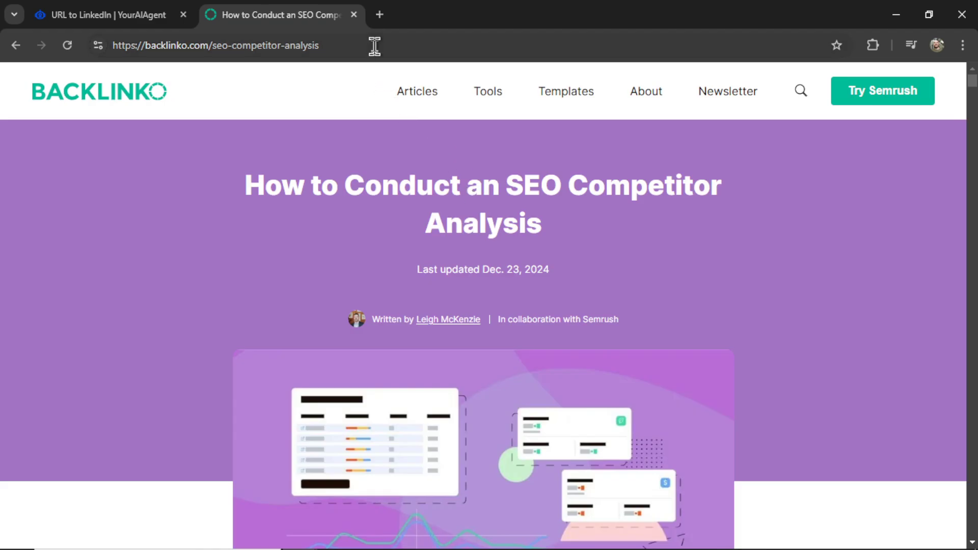
click(106, 14)
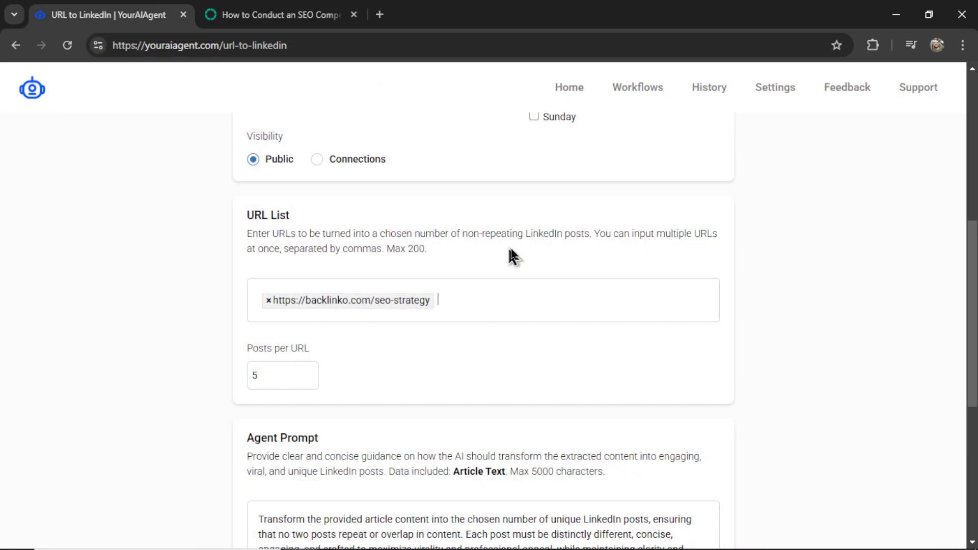
text(https://backlinko.com/seo-competitor-analysis)
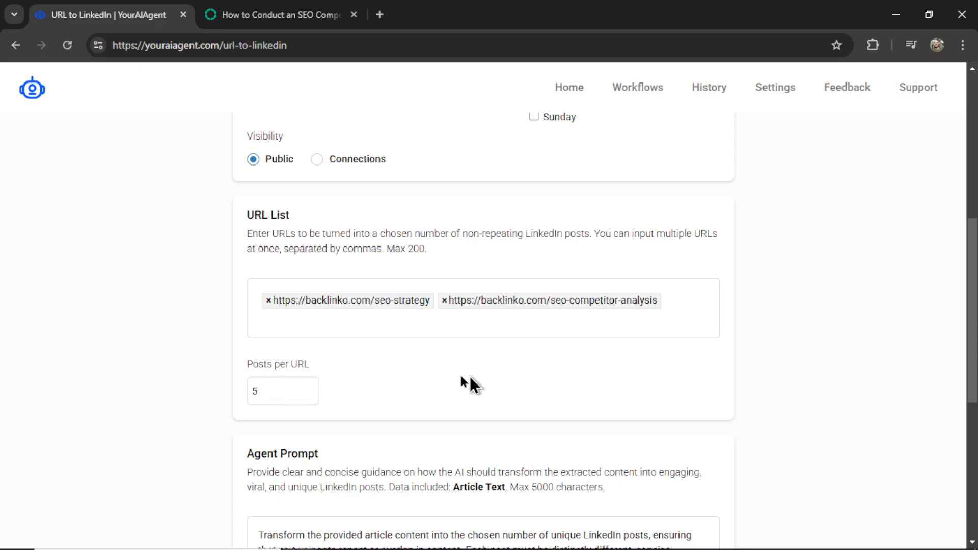
mouse_move(506, 391)
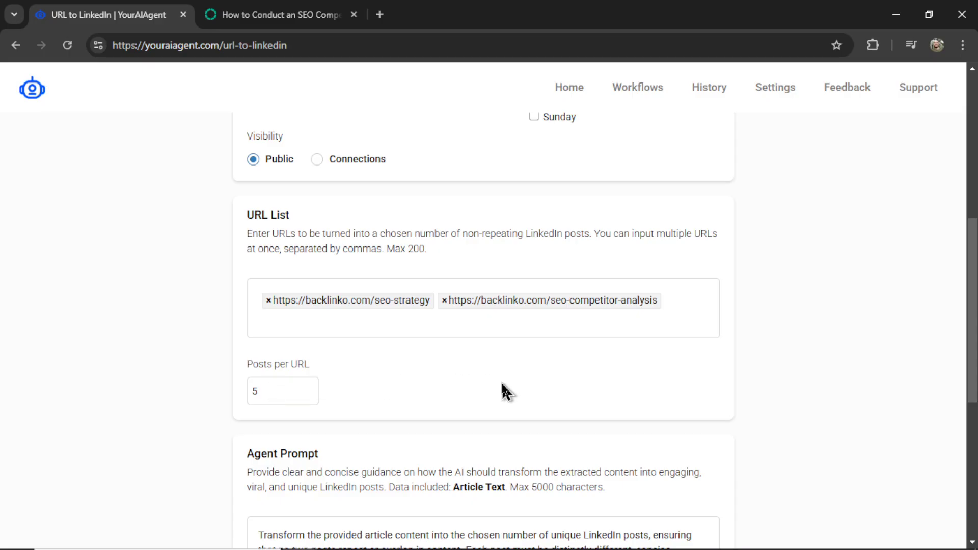
mouse_move(538, 393)
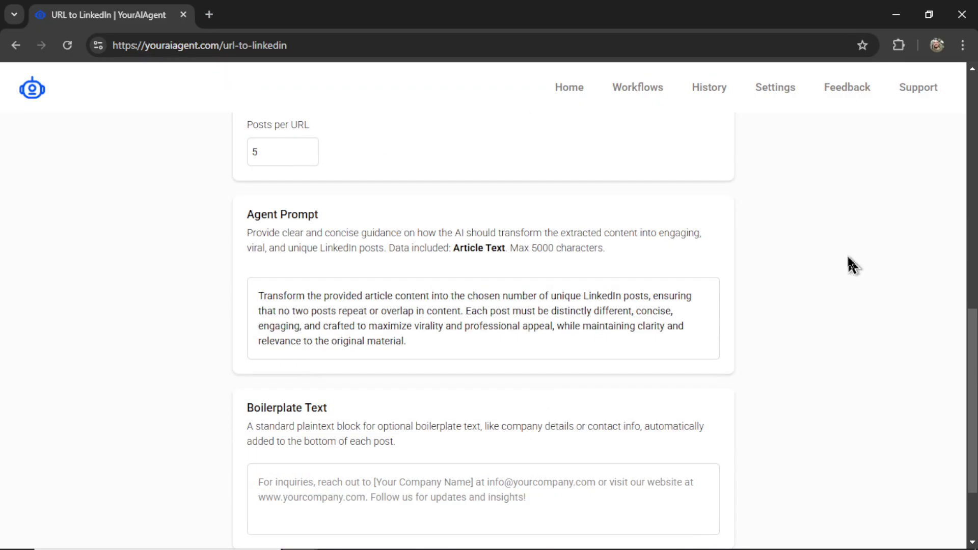
mouse_move(747, 317)
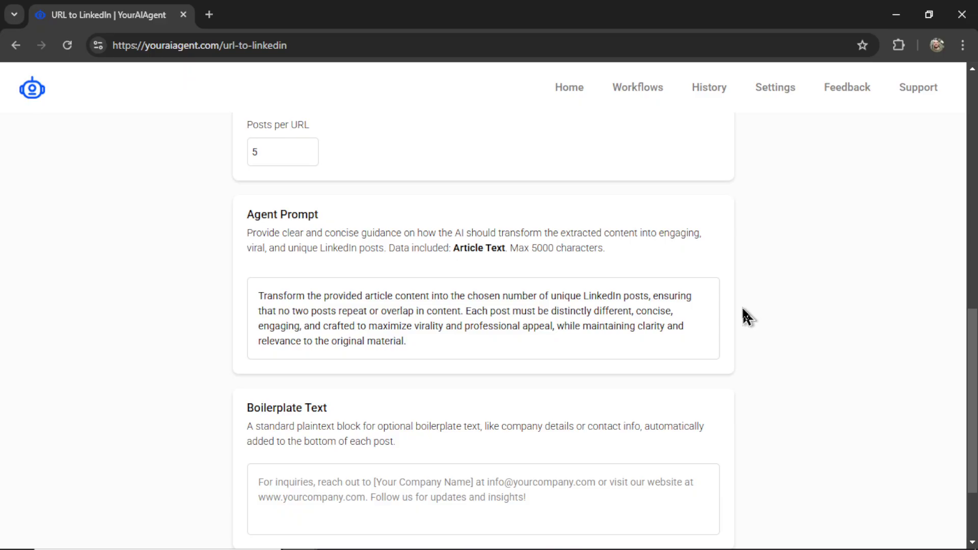
mouse_move(501, 345)
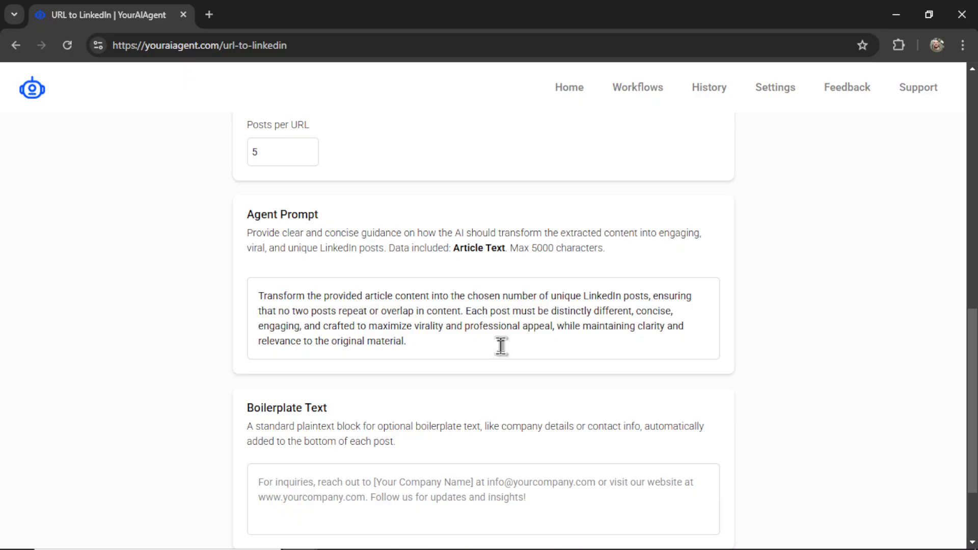
mouse_move(490, 355)
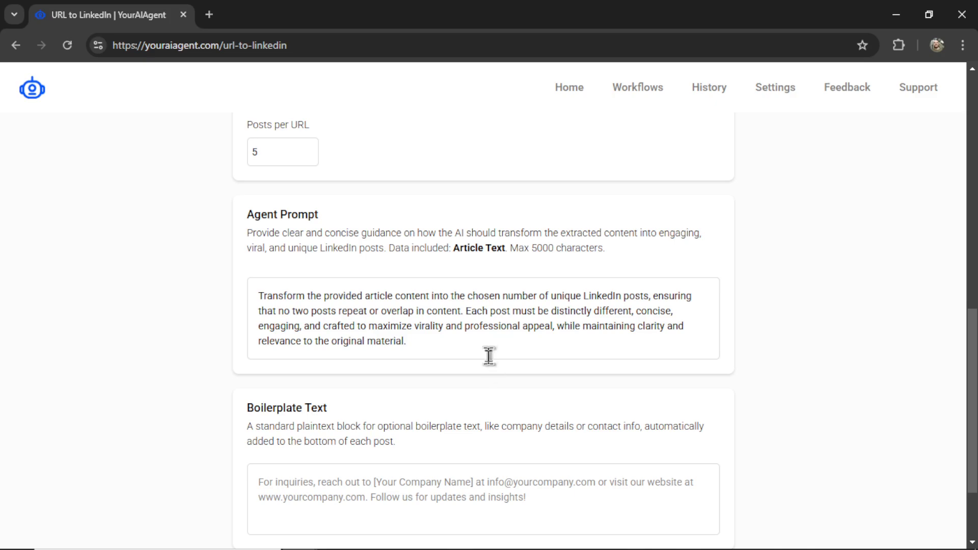
mouse_move(524, 353)
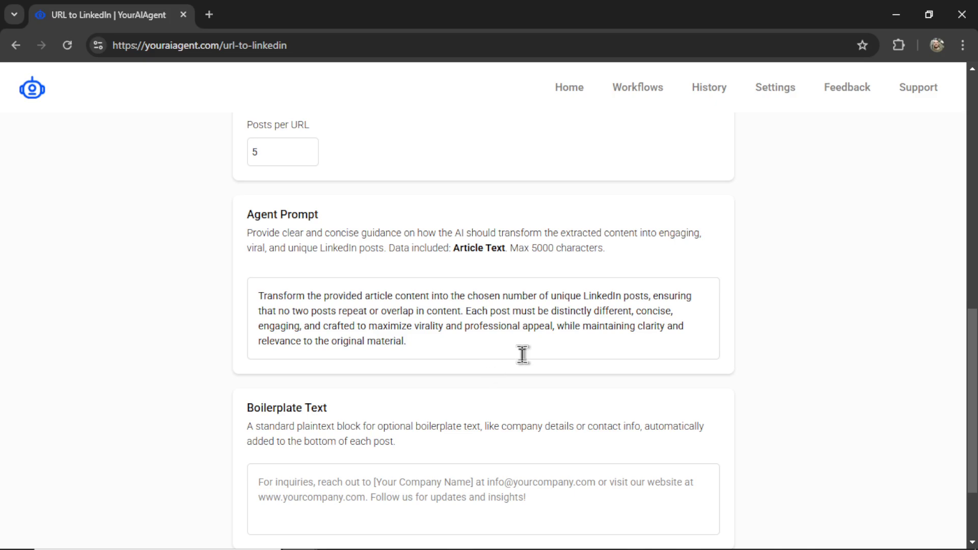
Step: Append "No emojis" to the end of the agent prompt
text(No emojis)
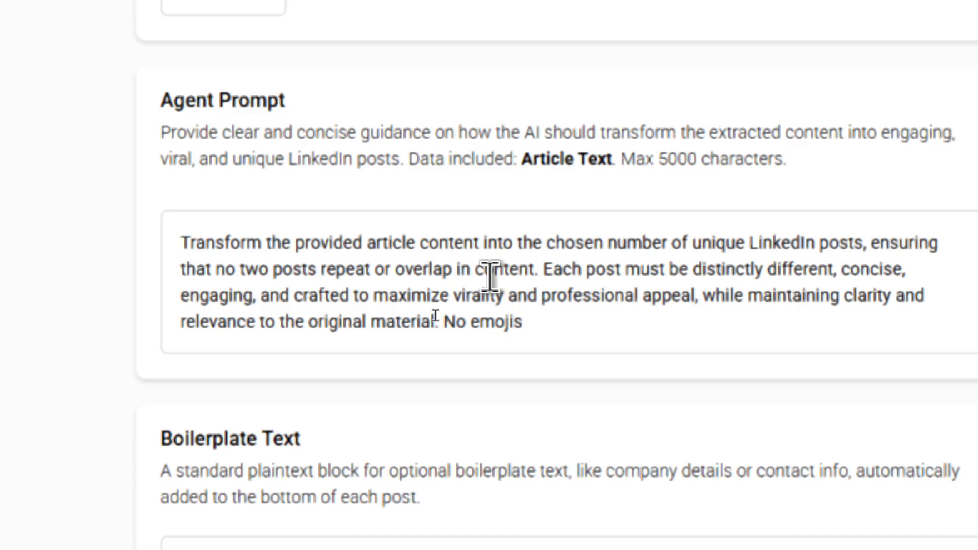
scroll(down, 3)
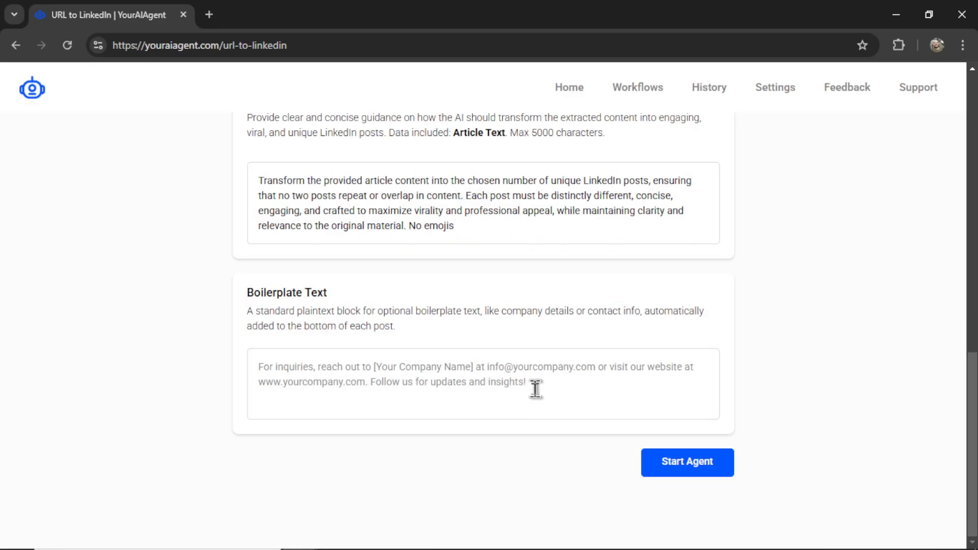
click(455, 226)
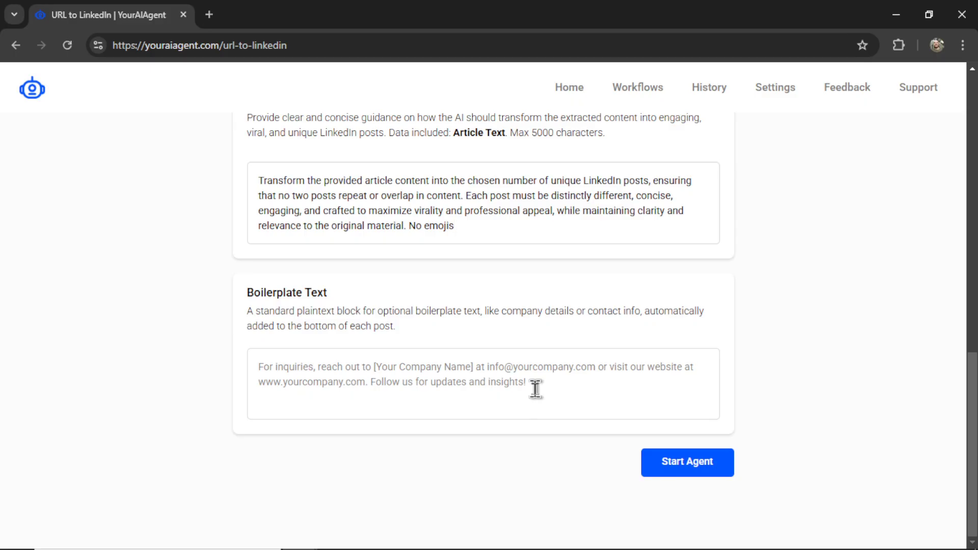
click(439, 225)
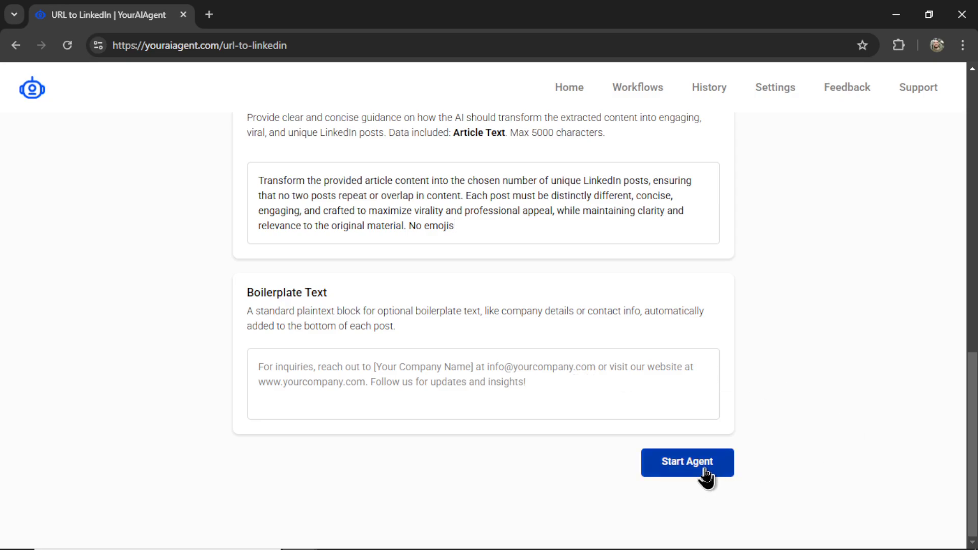
Step: Start the agent for the two-URL Userwish LinkedIn workflow
click(688, 462)
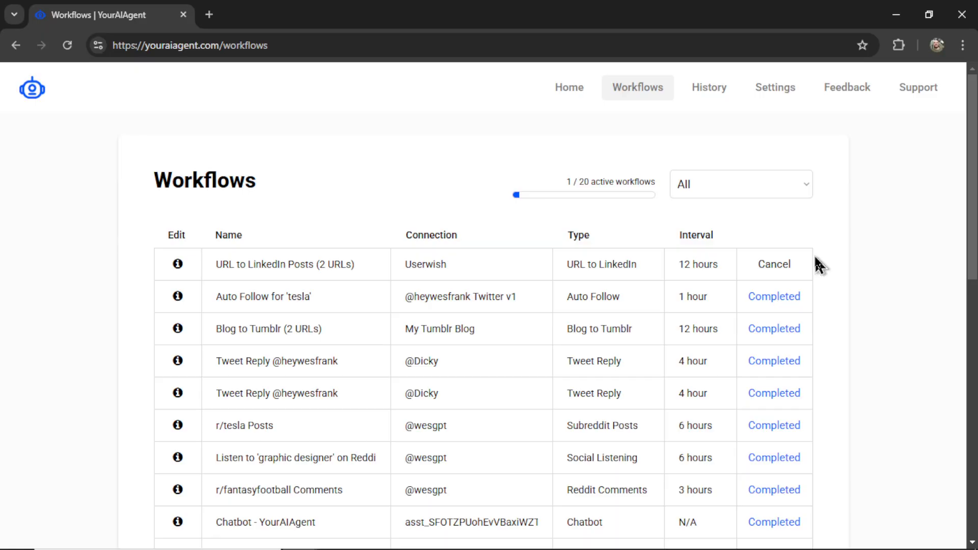
mouse_move(184, 296)
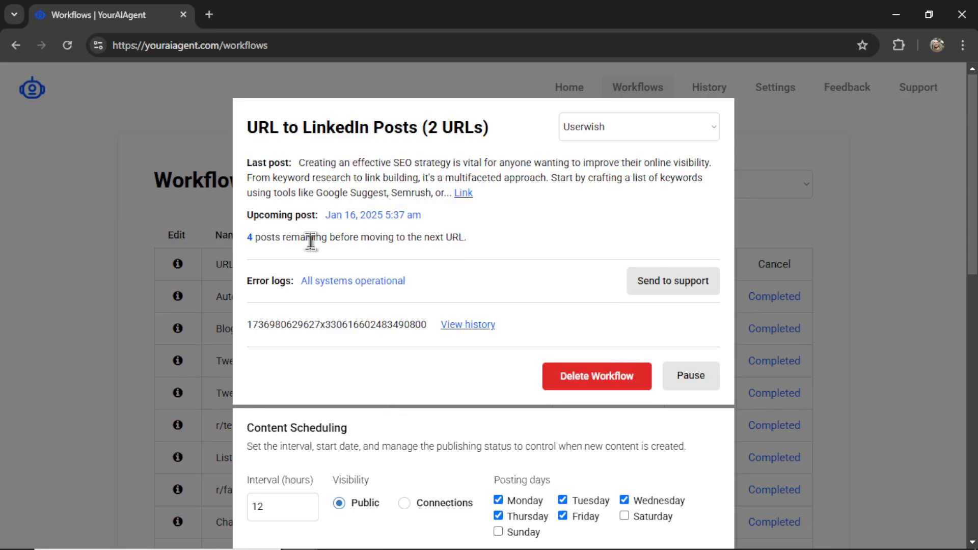
Step: Check the remaining post count, then open the Last post link on LinkedIn
double_click(296, 428)
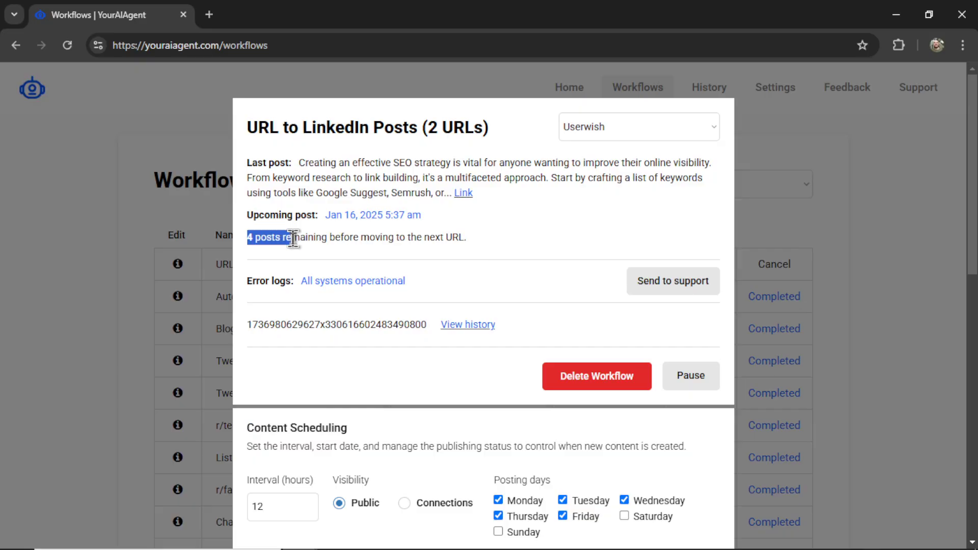
scroll(down, 3)
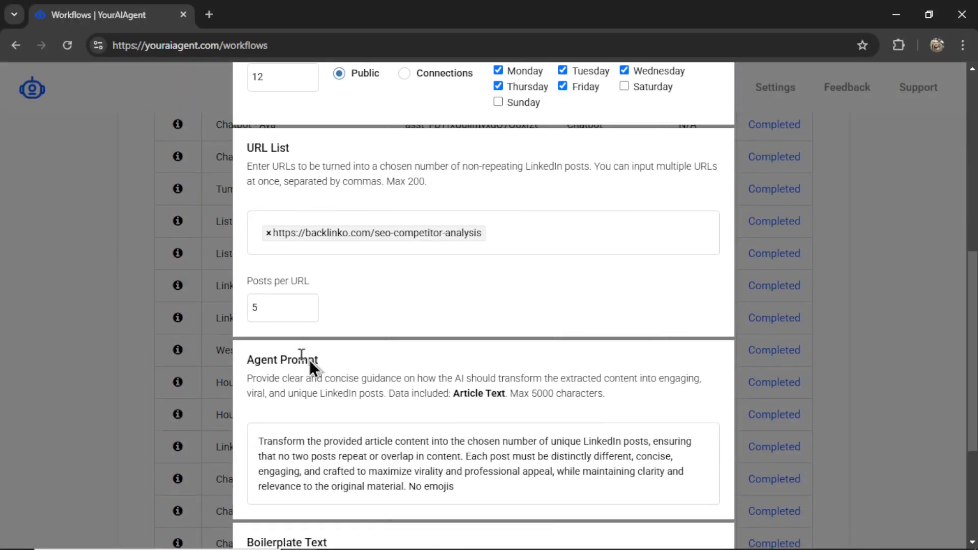
scroll(down, 3)
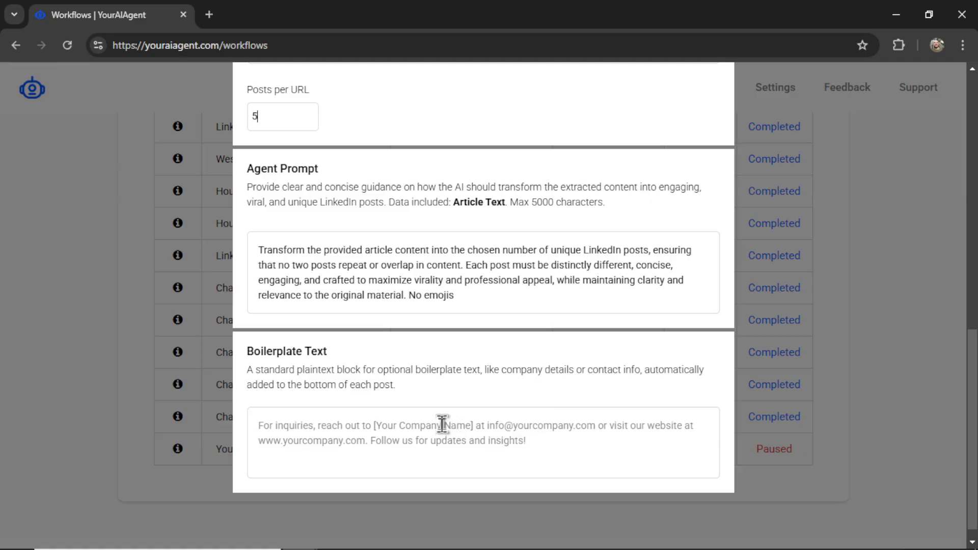
mouse_move(441, 427)
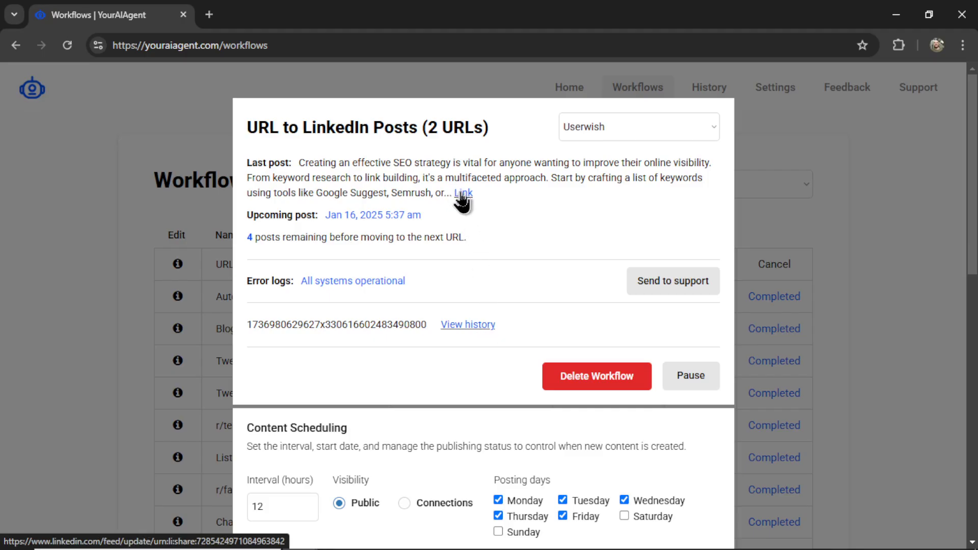
mouse_move(464, 203)
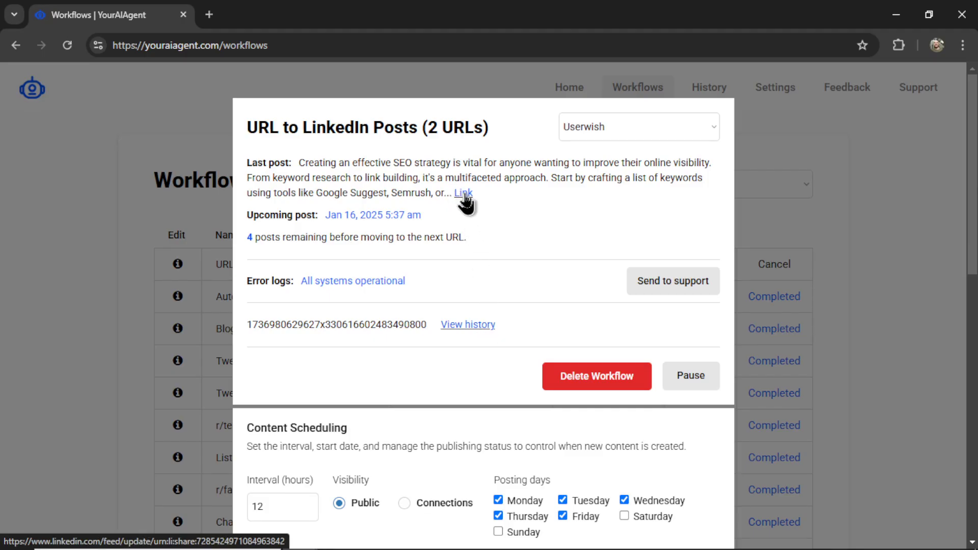
click(463, 192)
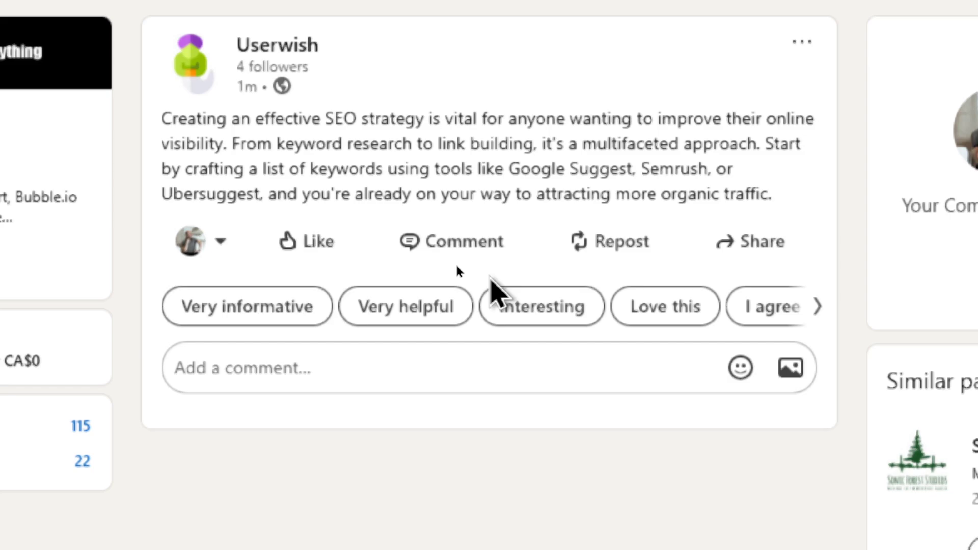